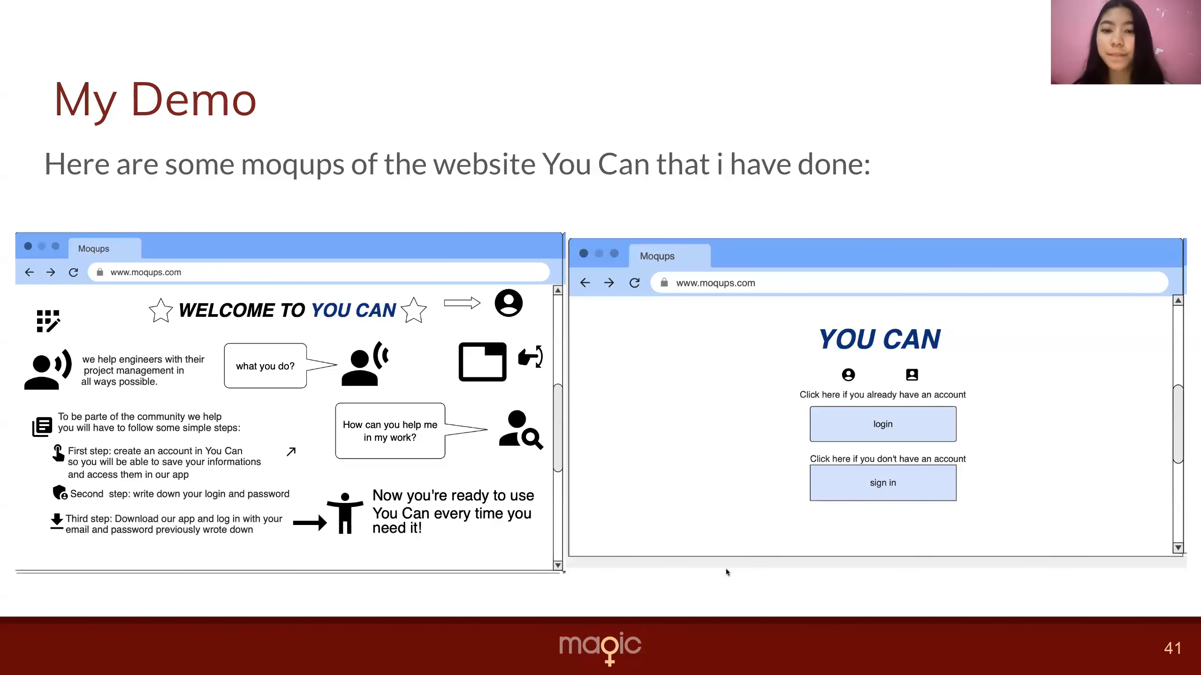
mouse_move(736, 606)
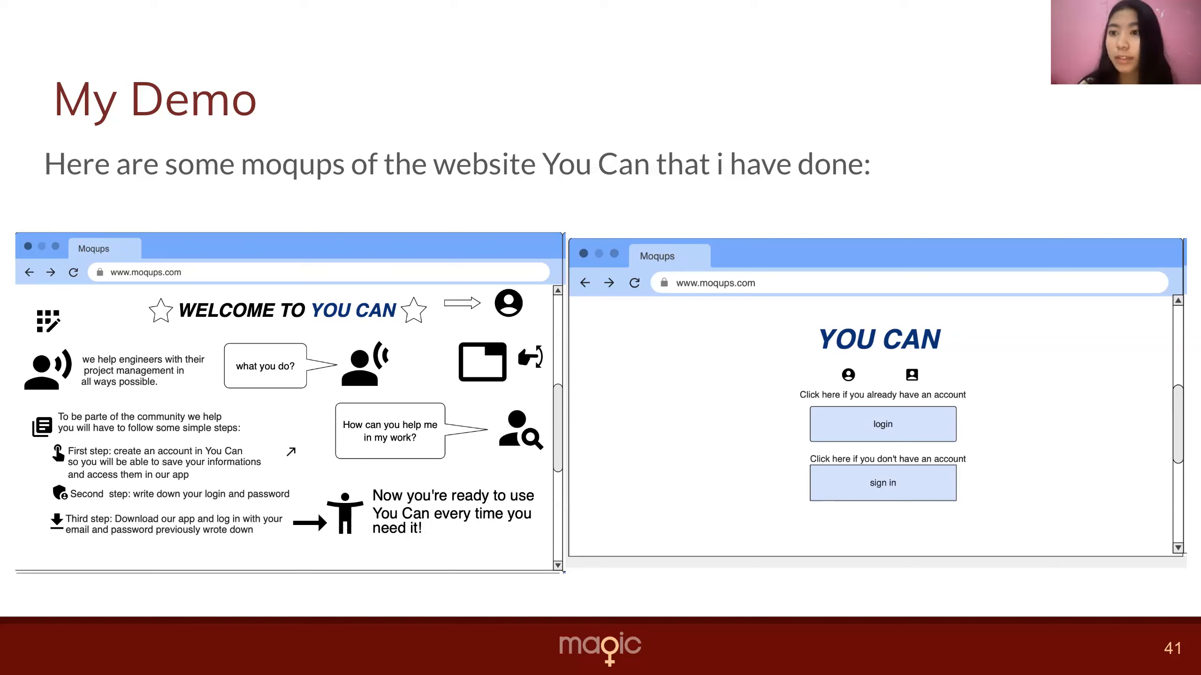
mouse_move(735, 599)
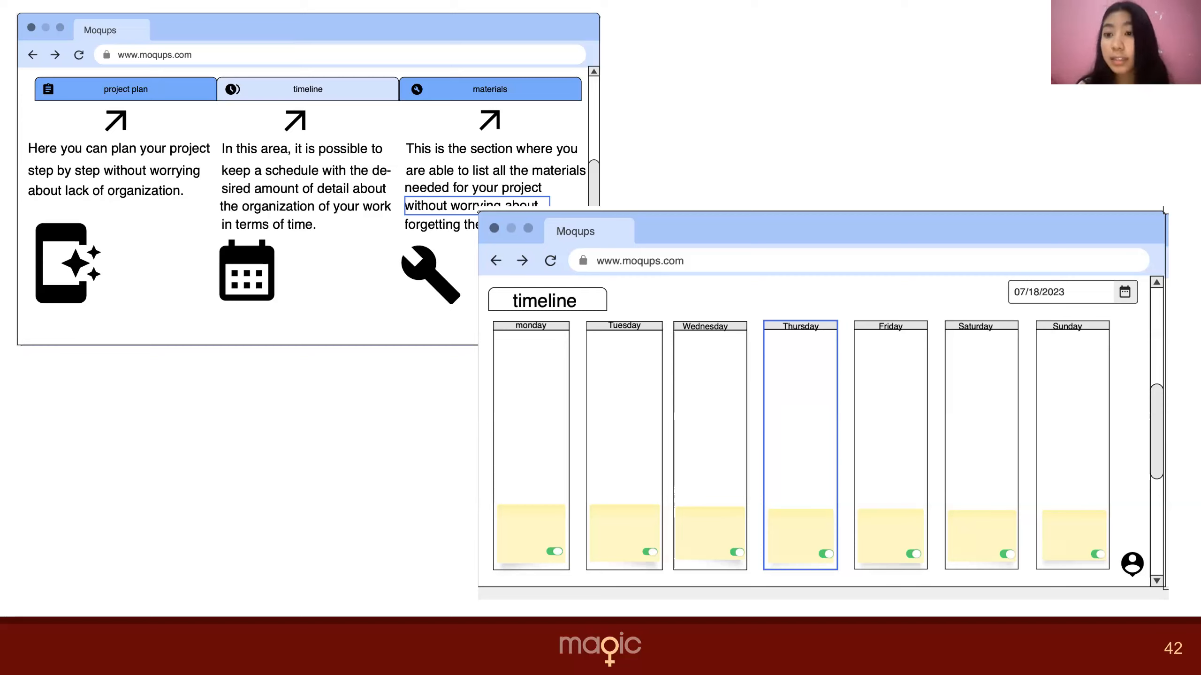
mouse_move(1073, 135)
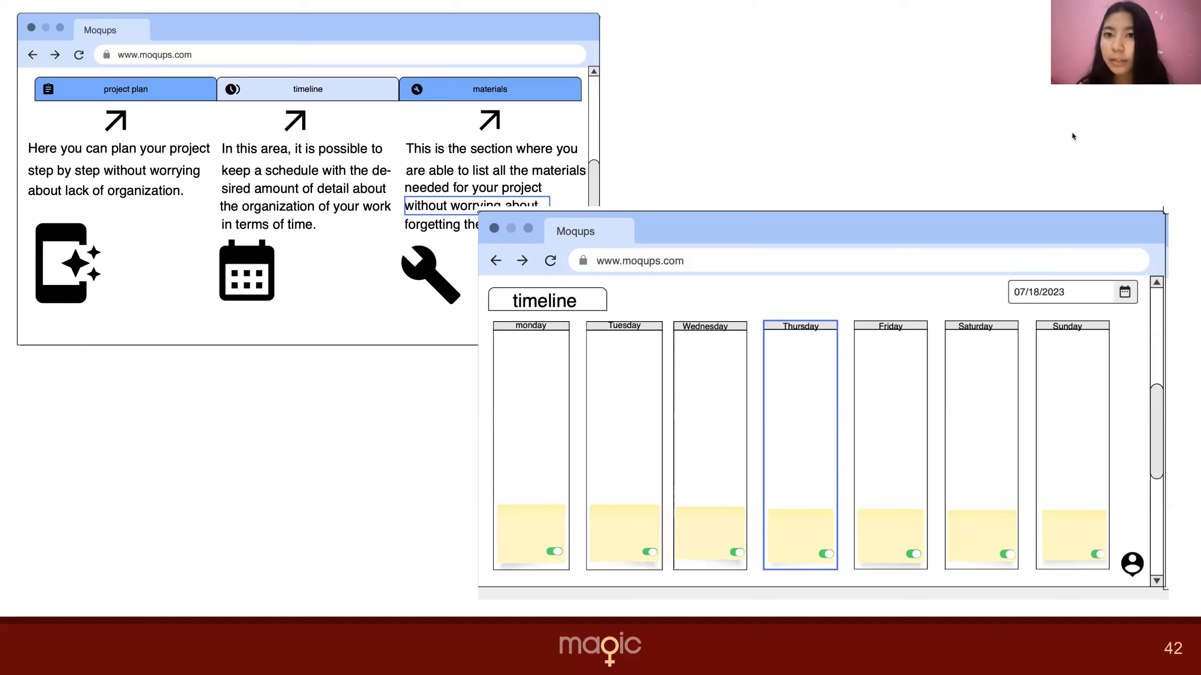
mouse_move(1057, 153)
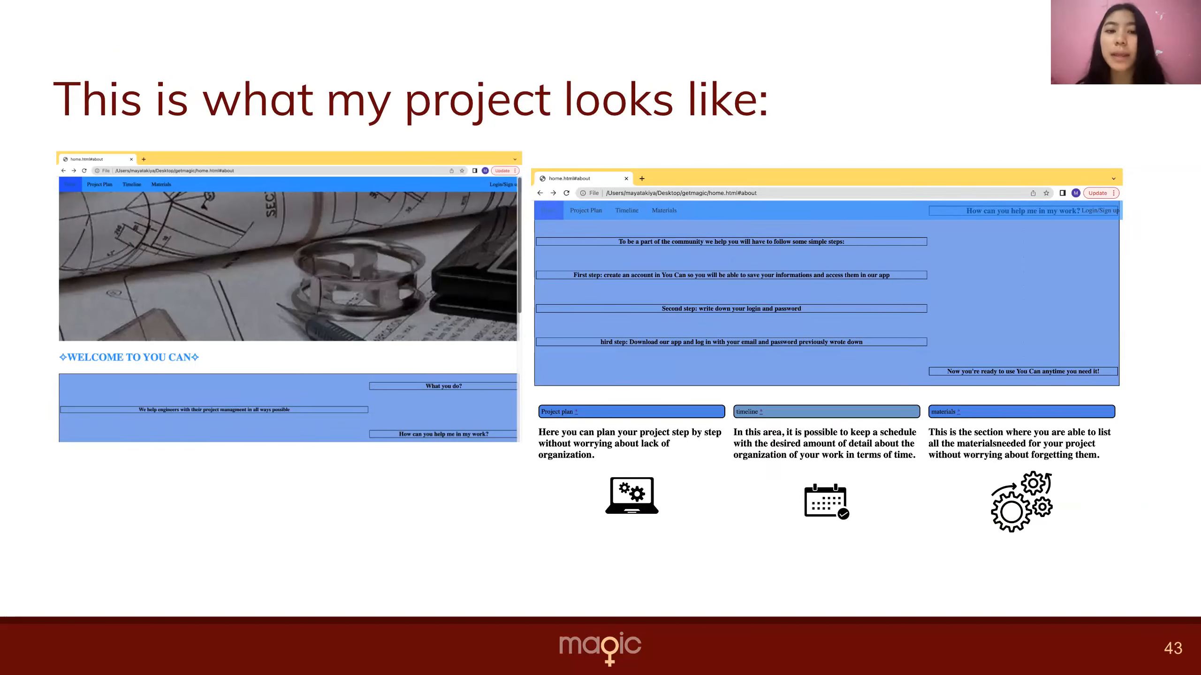
mouse_move(1035, 152)
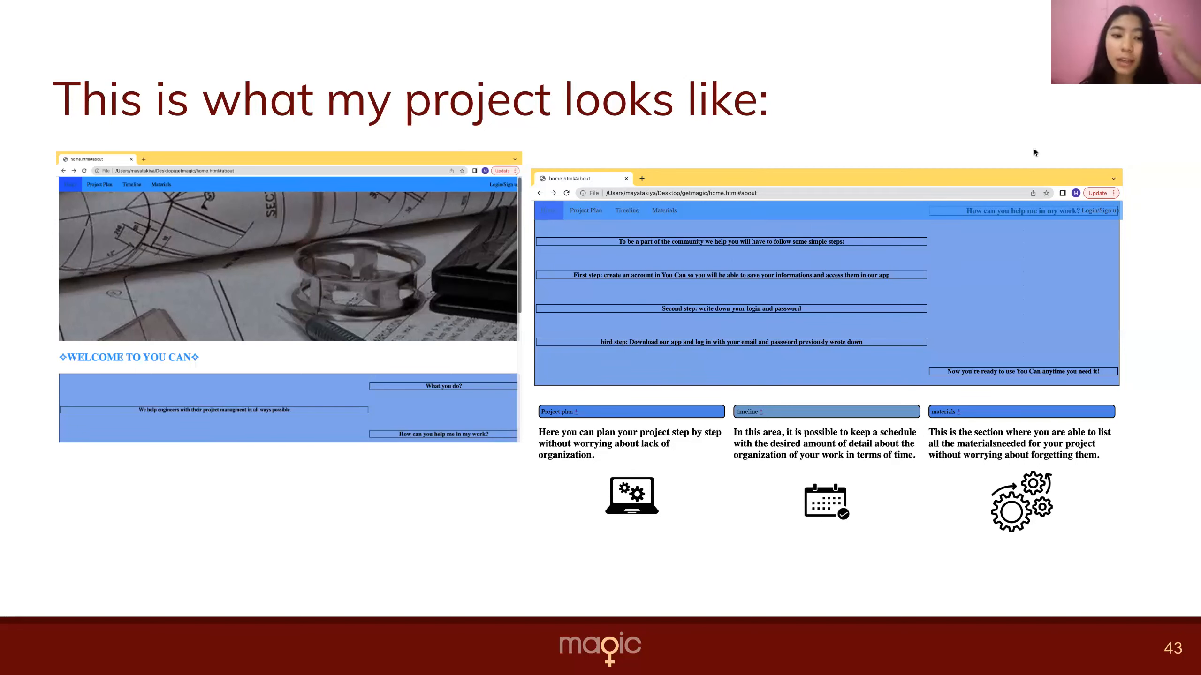
mouse_move(1037, 144)
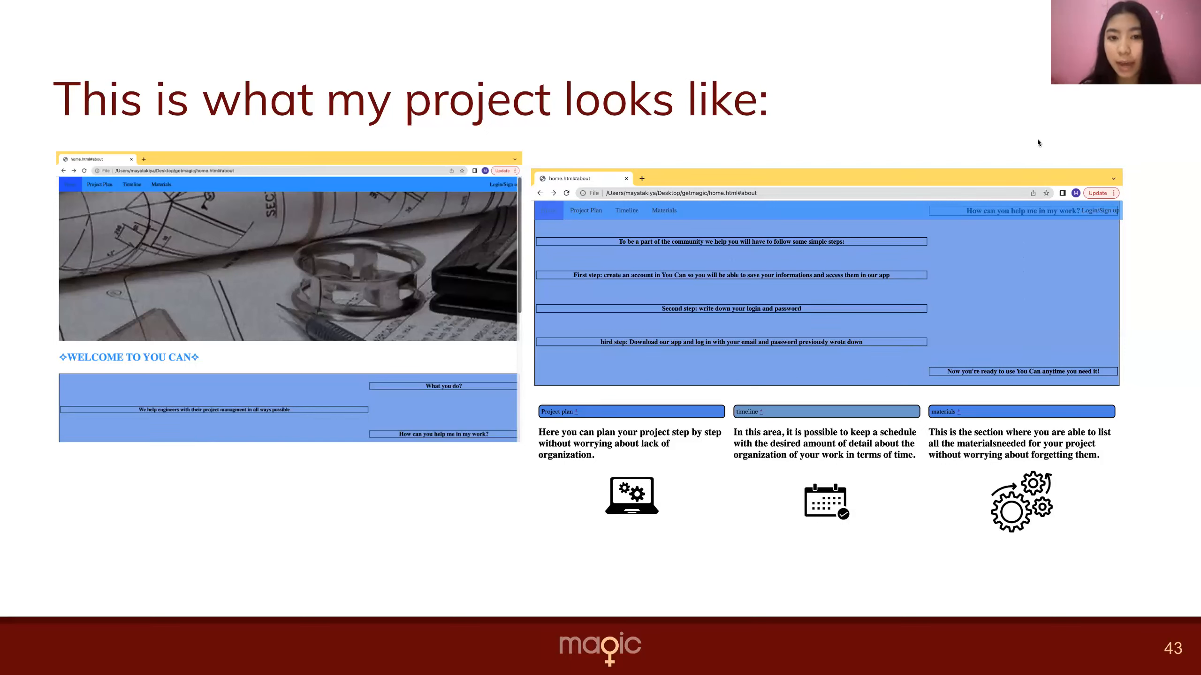
mouse_move(1041, 135)
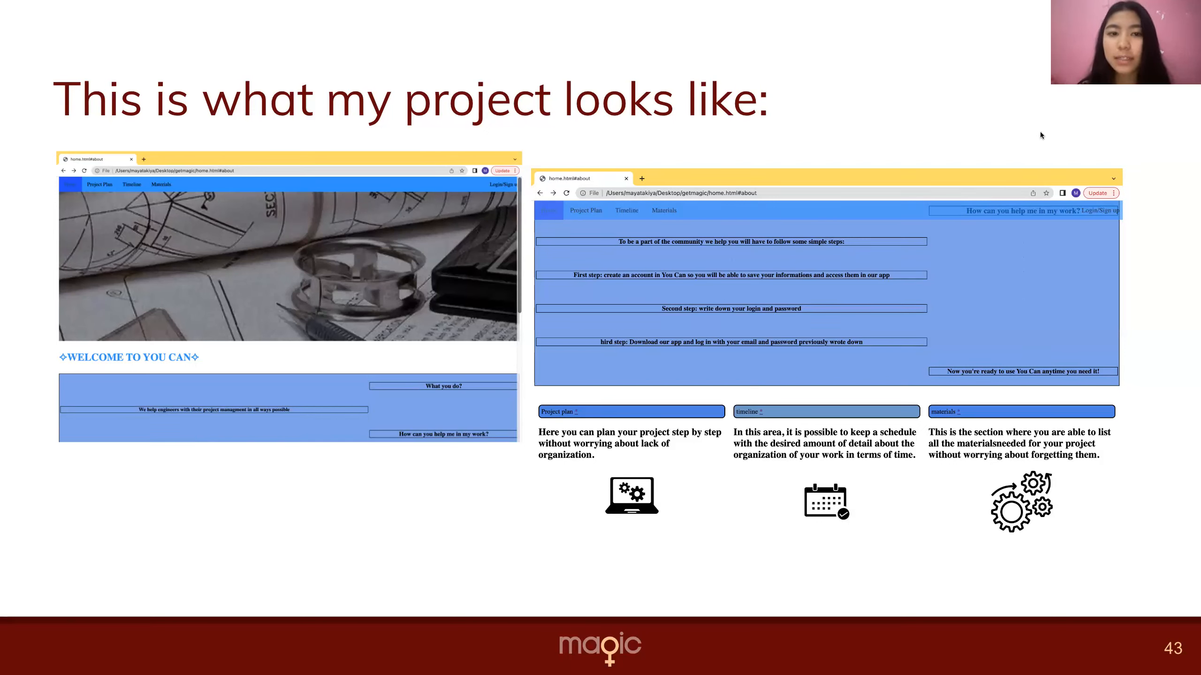
- Advance from slide 43 to slide 44 with the project plan and timeline screenshots
key("Right")
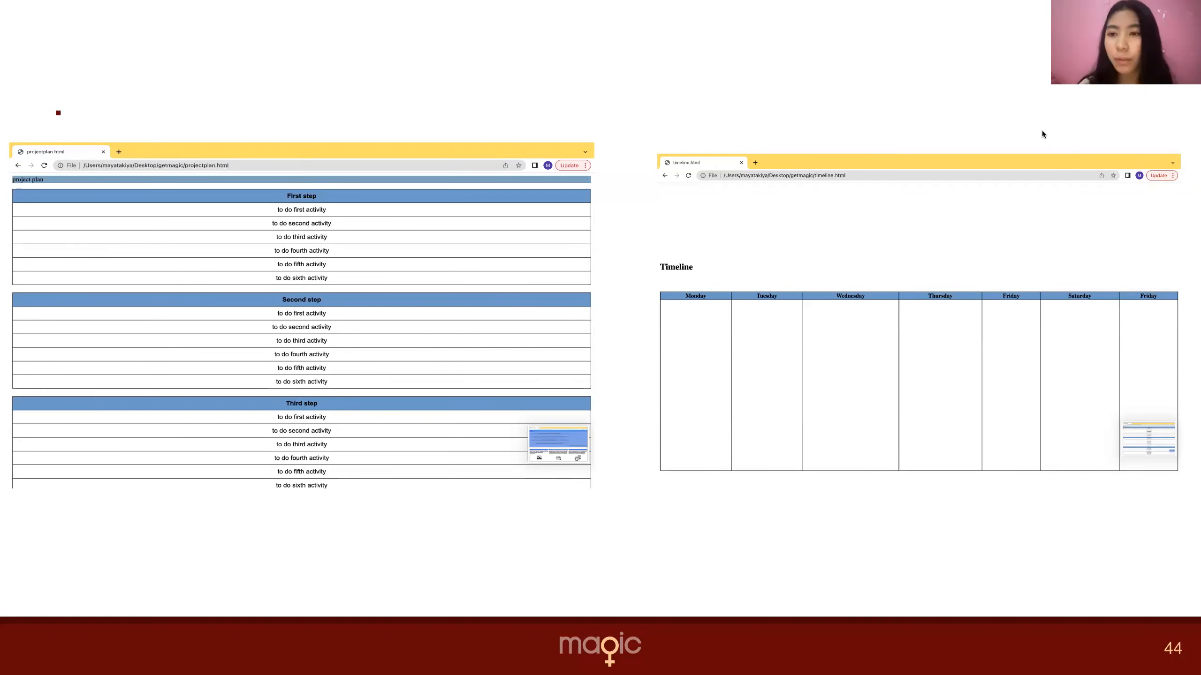
mouse_move(1074, 138)
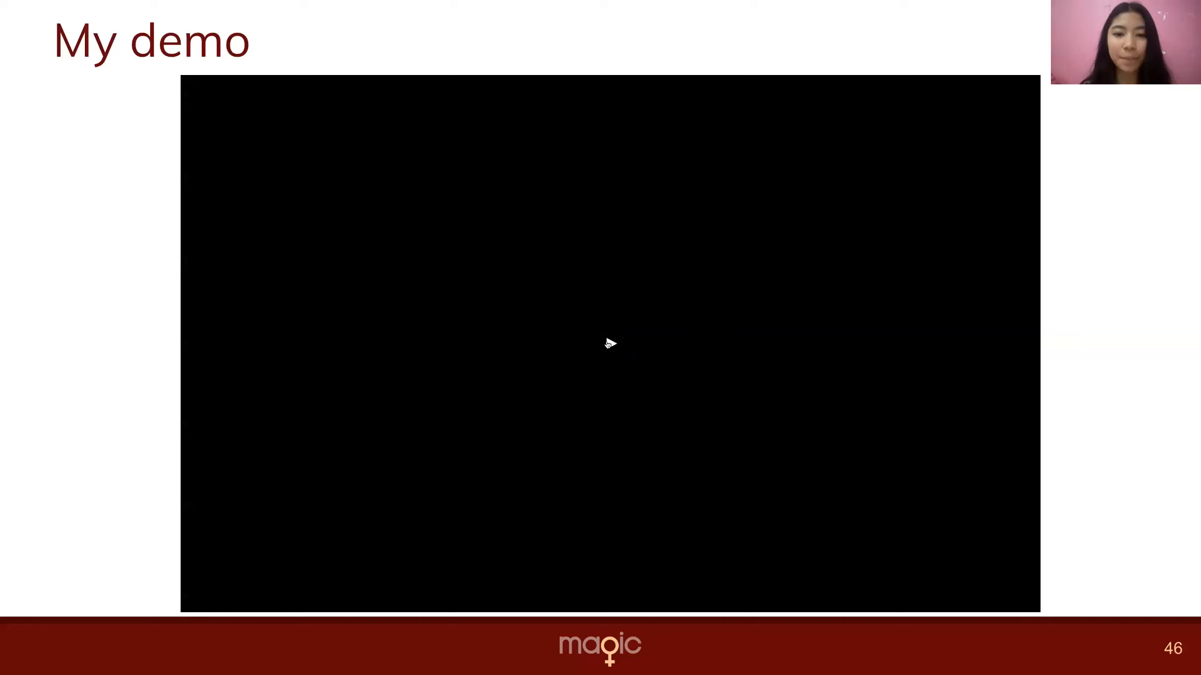
- Start the embedded demo video on slide 46, 'My demo'
left_click(614, 343)
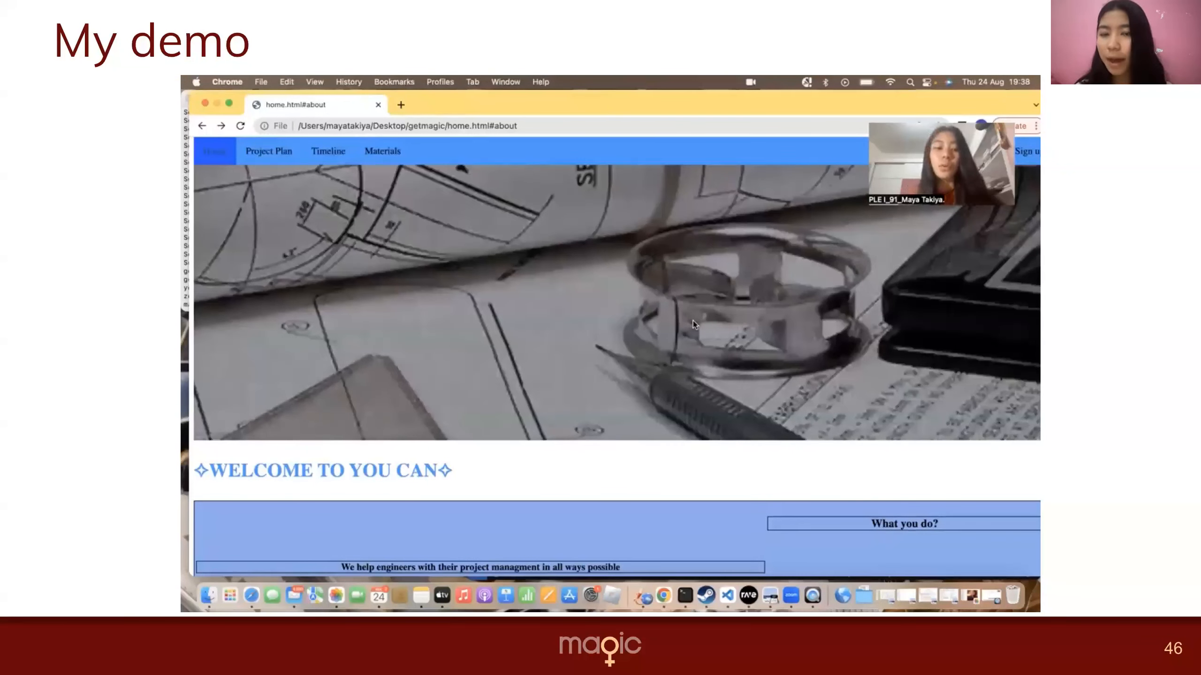
- Scroll the You Can home page down to the Project plan, timeline and materials cards
scroll("down", 3)
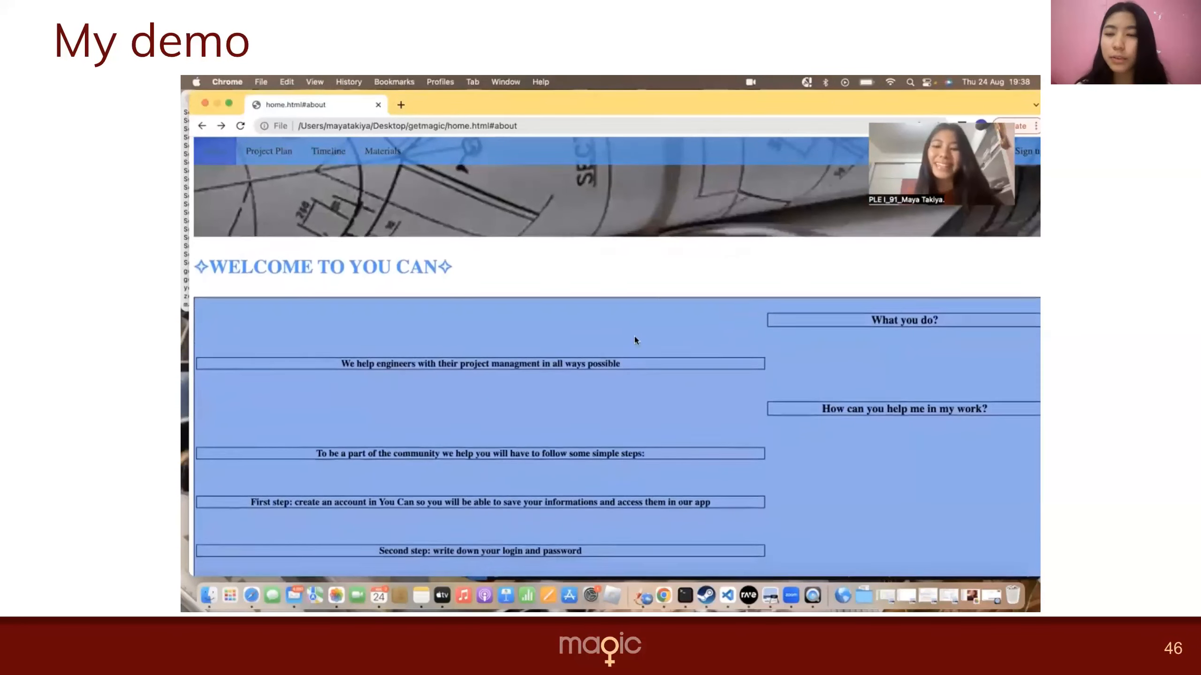
scroll("down", 3)
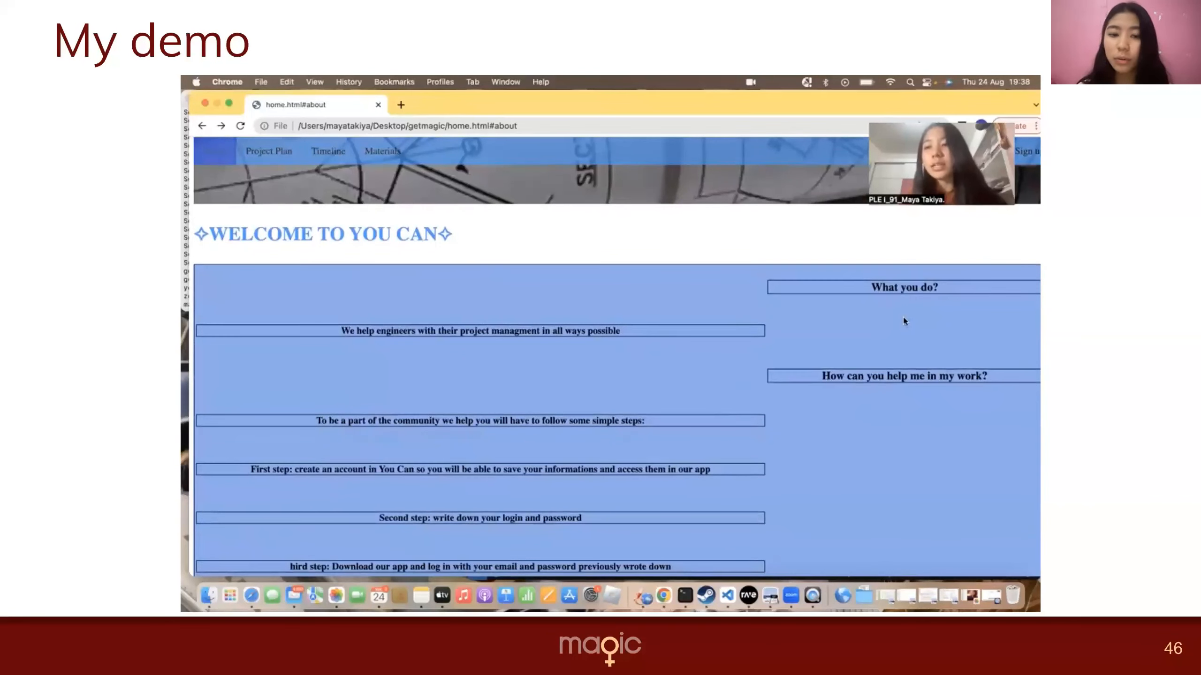
mouse_move(526, 349)
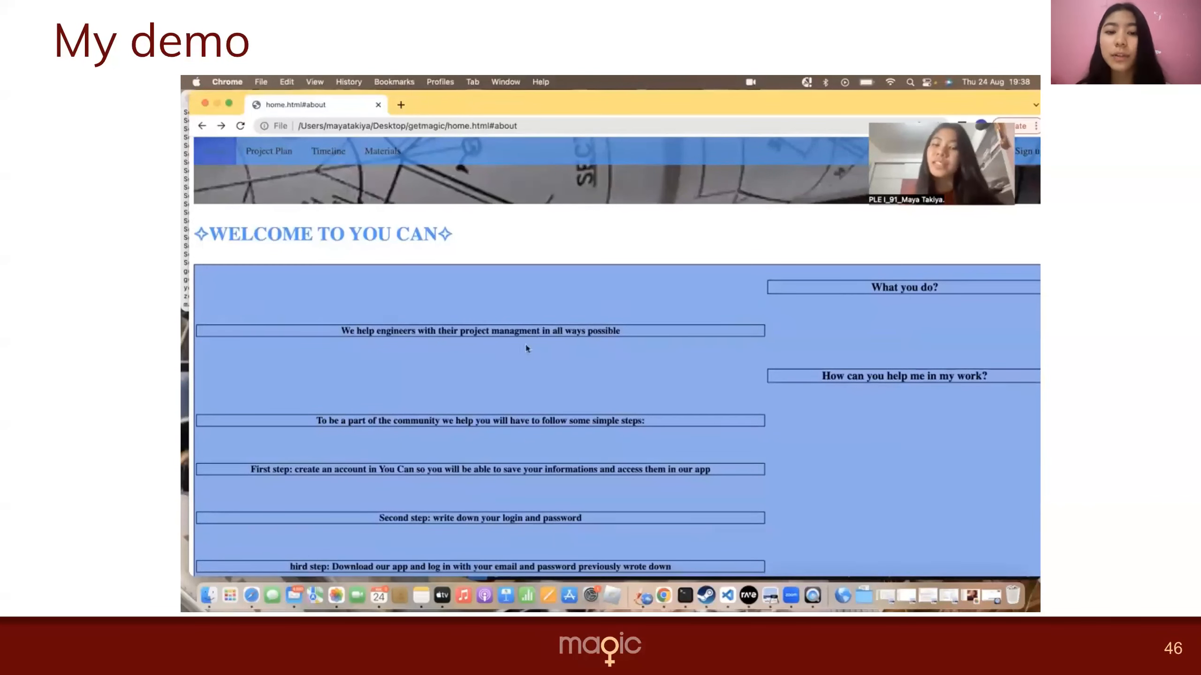
scroll("down", 3)
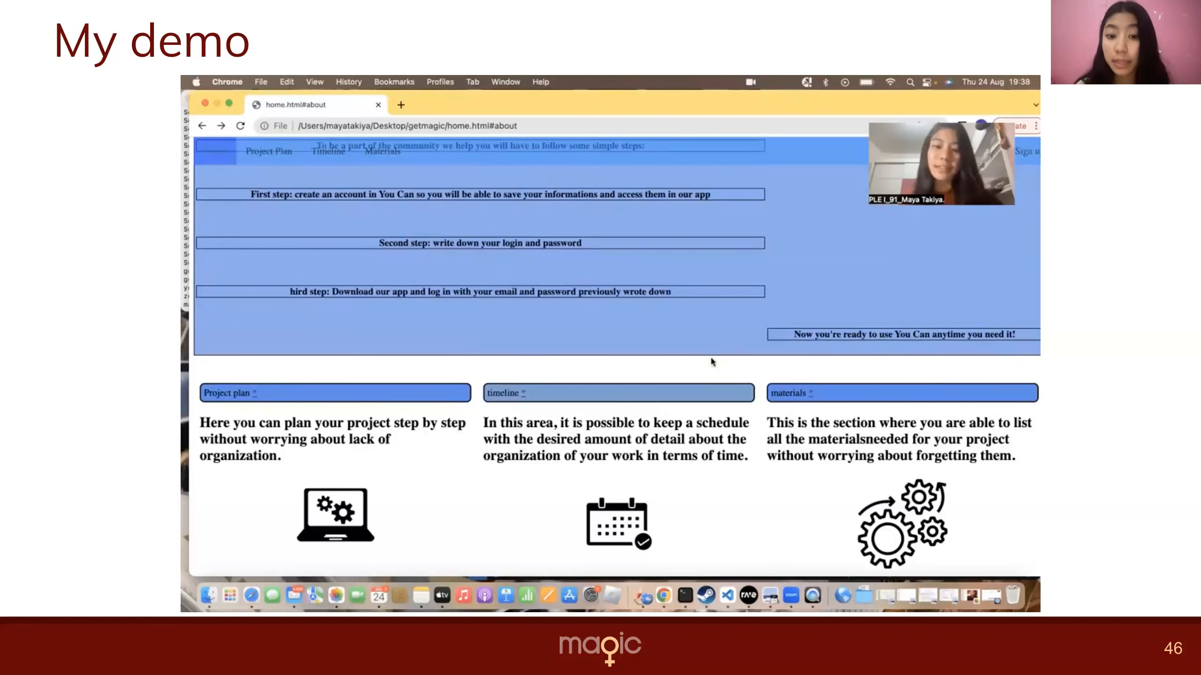
mouse_move(257, 394)
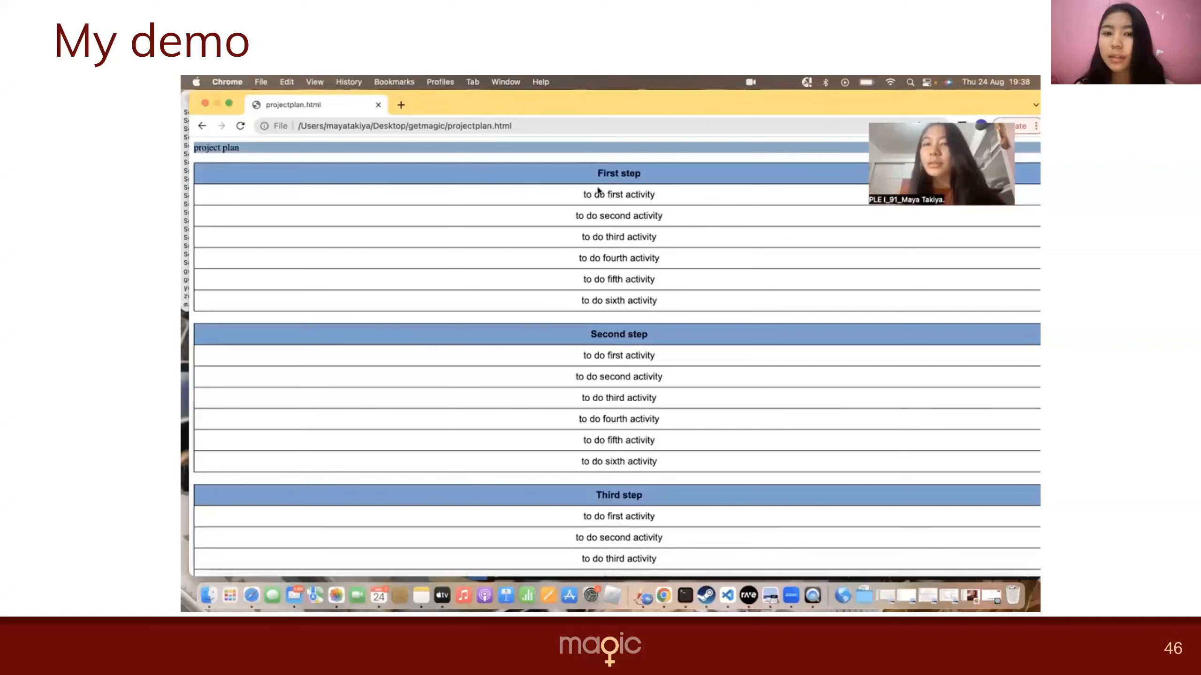
mouse_move(559, 314)
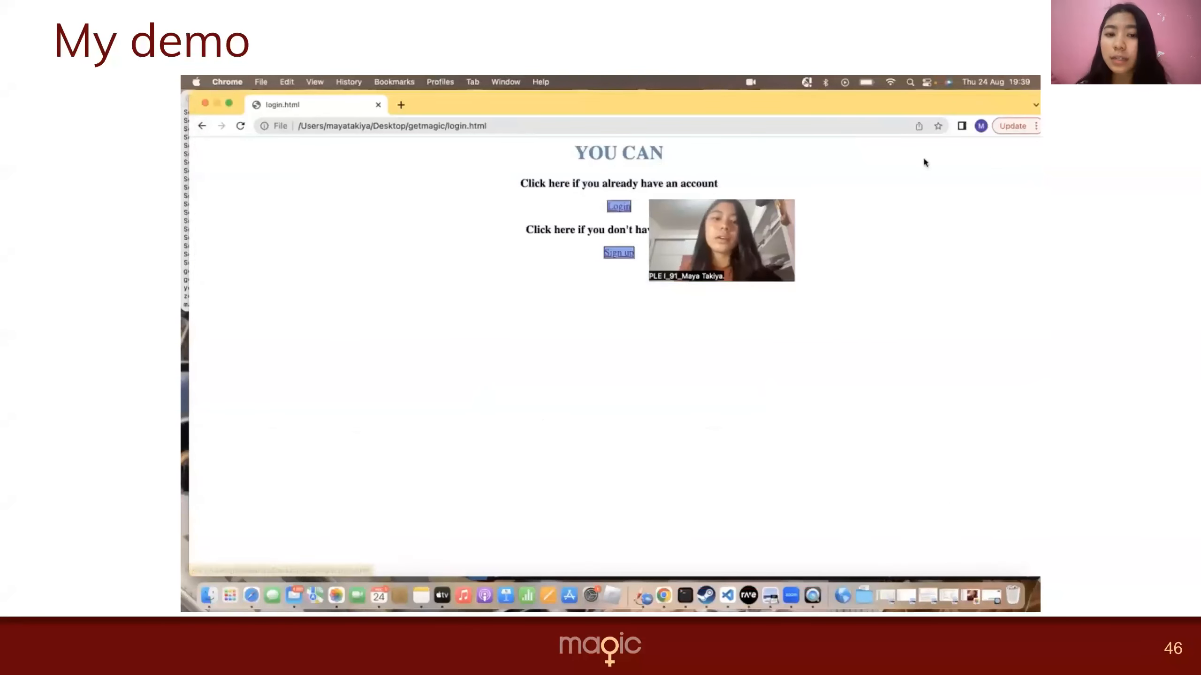
- Visit the Log In page, return to the login choice page, then go to the Sign up page
left_click(619, 206)
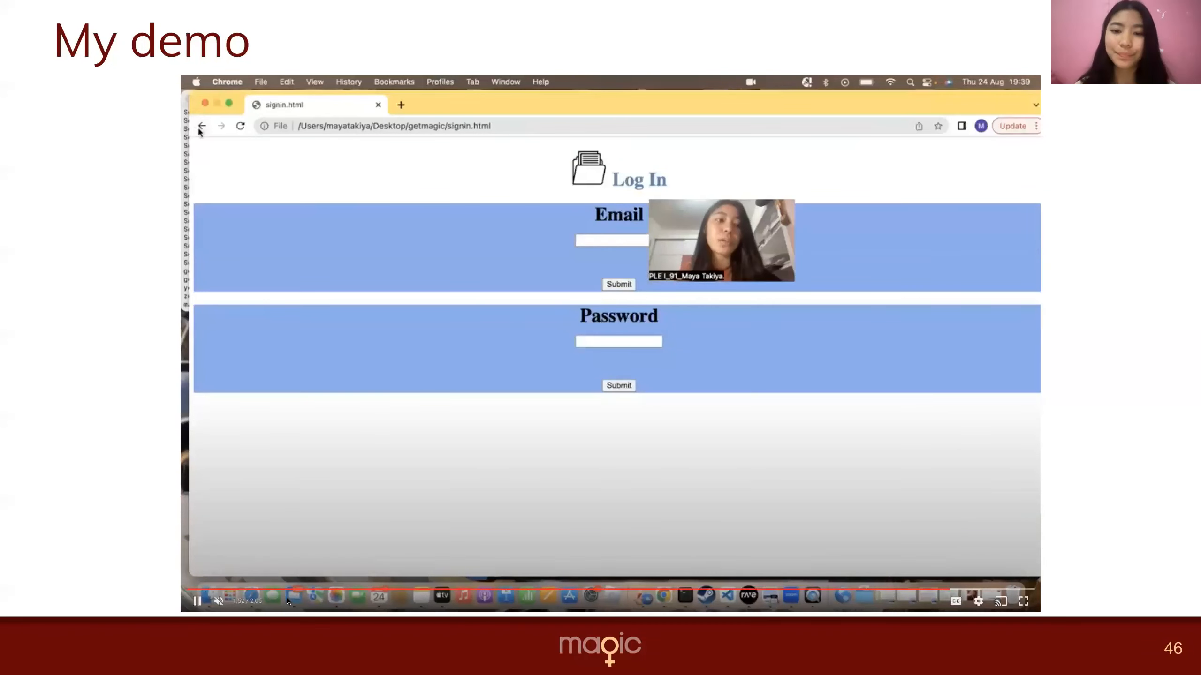
left_click(202, 126)
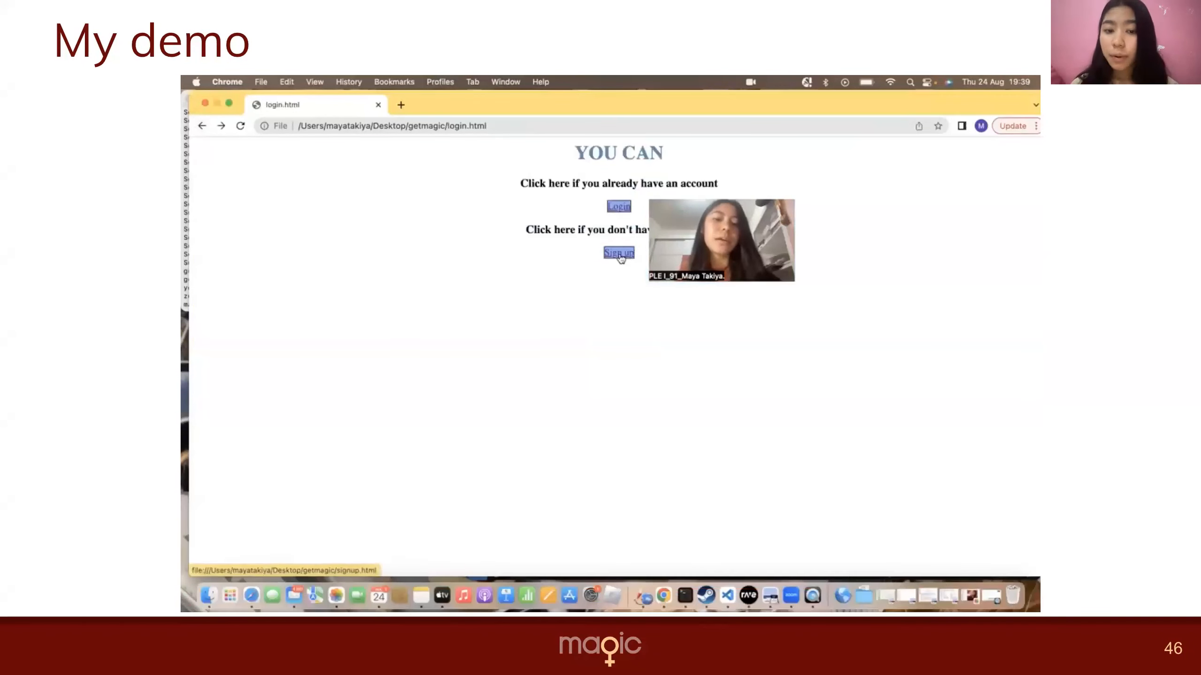
left_click(619, 252)
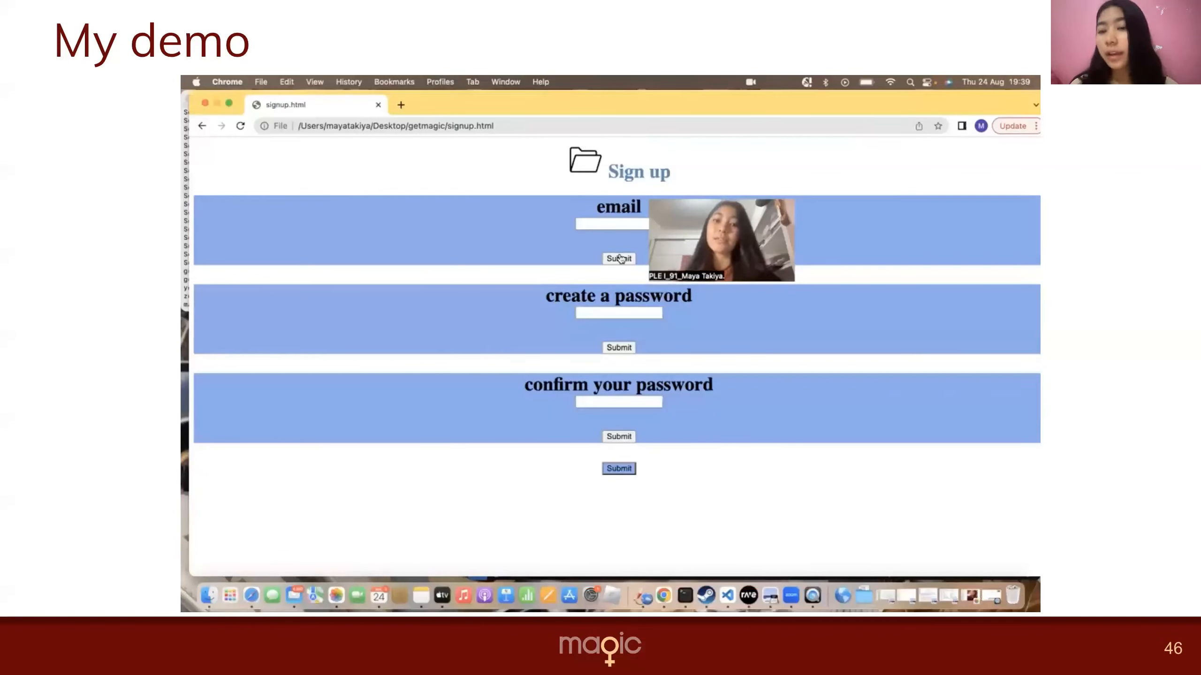
mouse_move(289, 598)
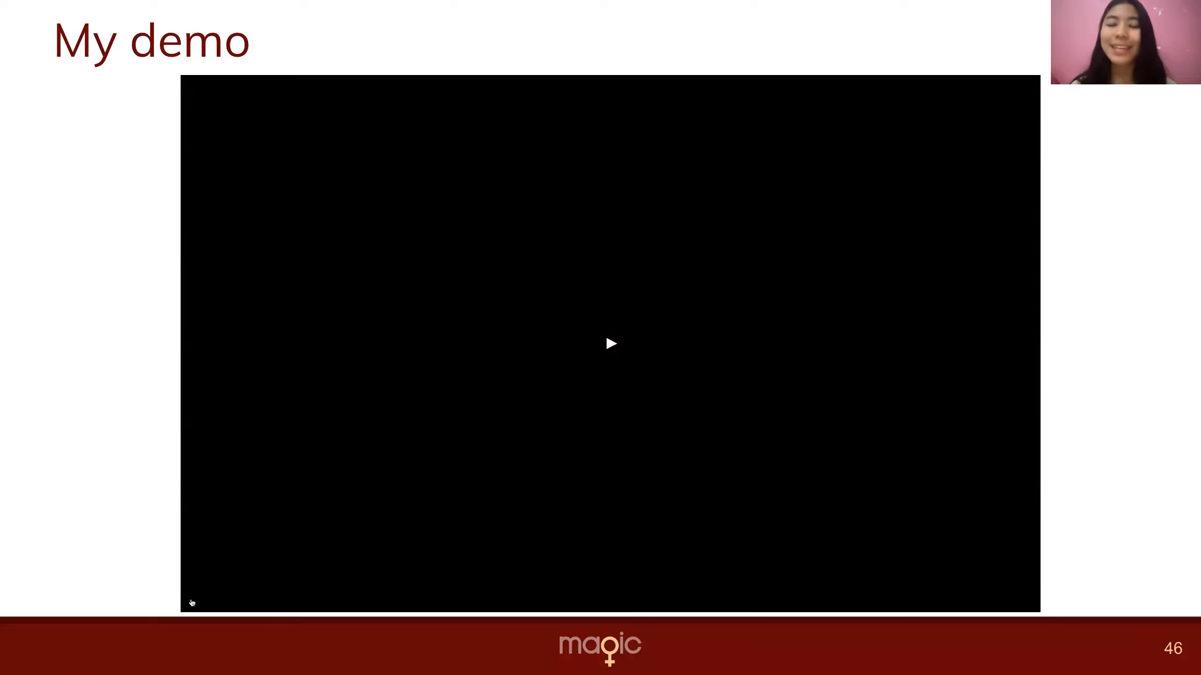
- Resume the demo video, then advance to slide 47, 'Upcoming work'
left_click(611, 343)
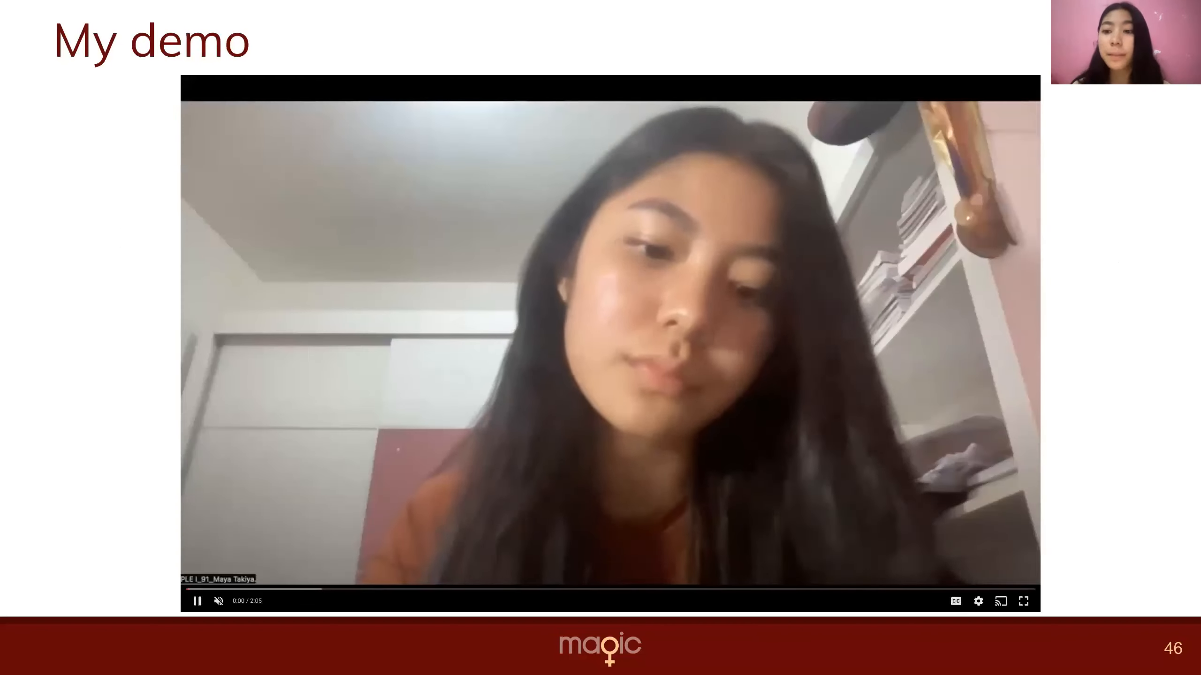
key("Right")
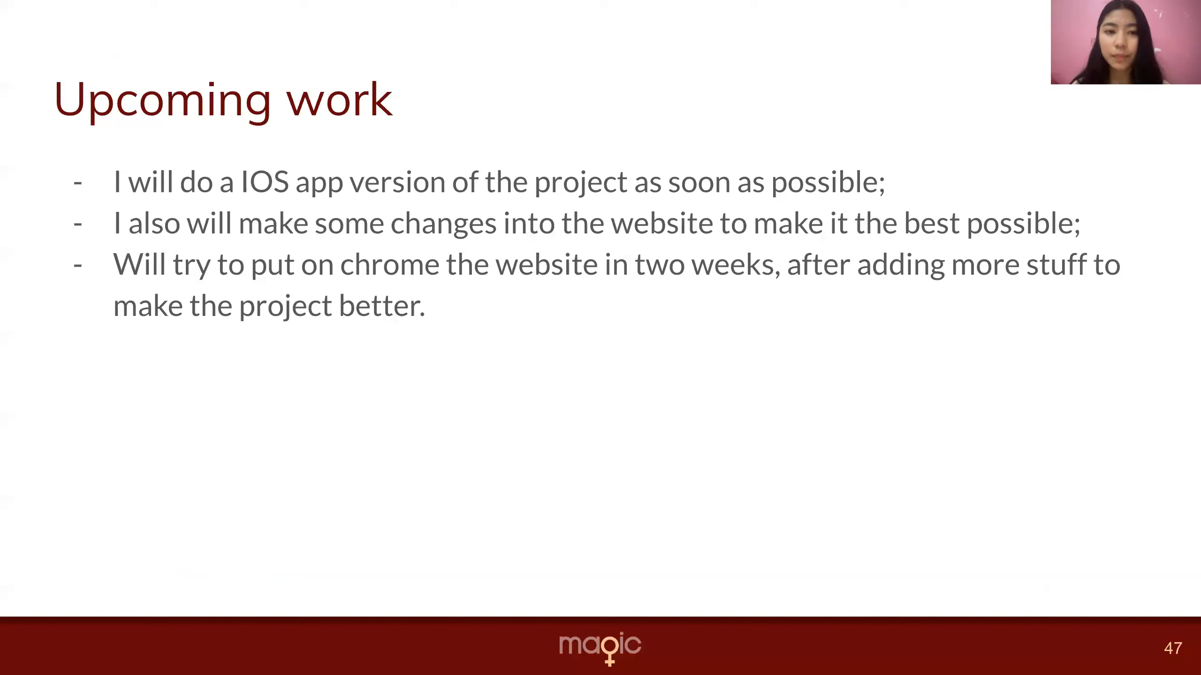